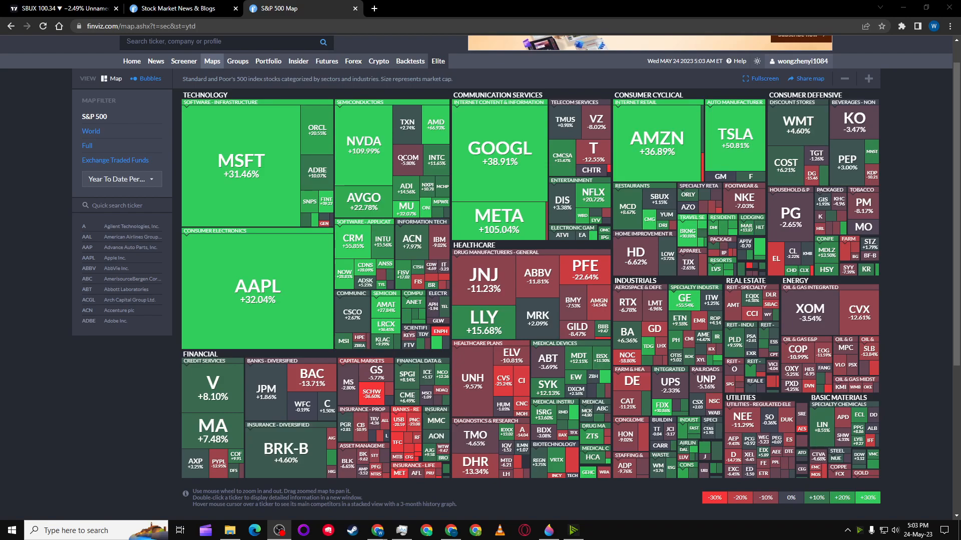
pyautogui.moveTo(809, 308)
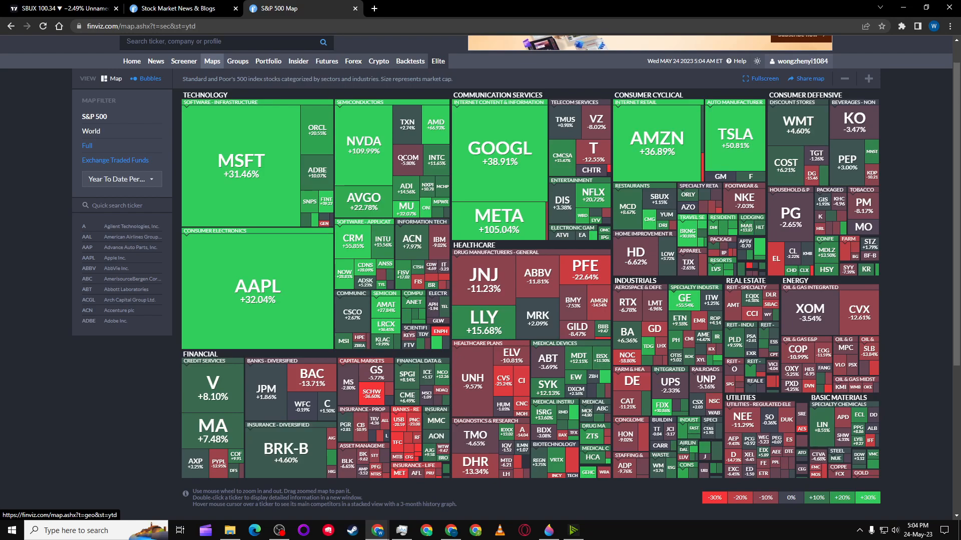
pyautogui.moveTo(499, 148)
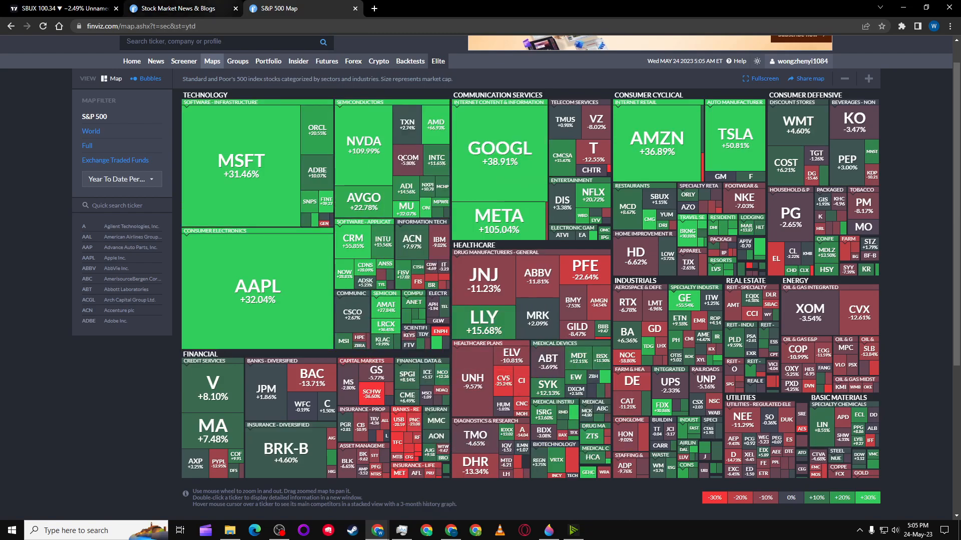
# - Read down the Finviz News page past NYT and Yahoo Finance headlines to the Blogs section
pyautogui.click(178, 8)
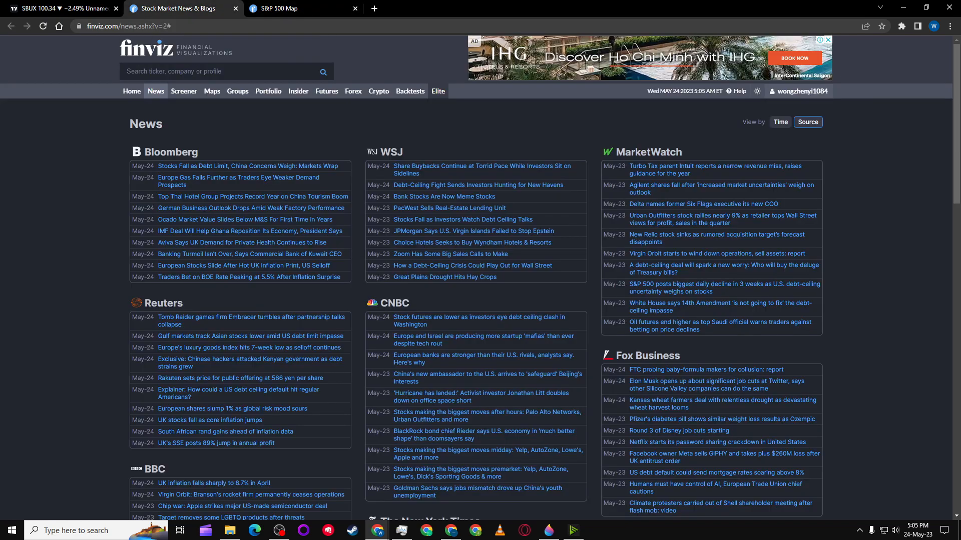
pyautogui.moveTo(244, 167)
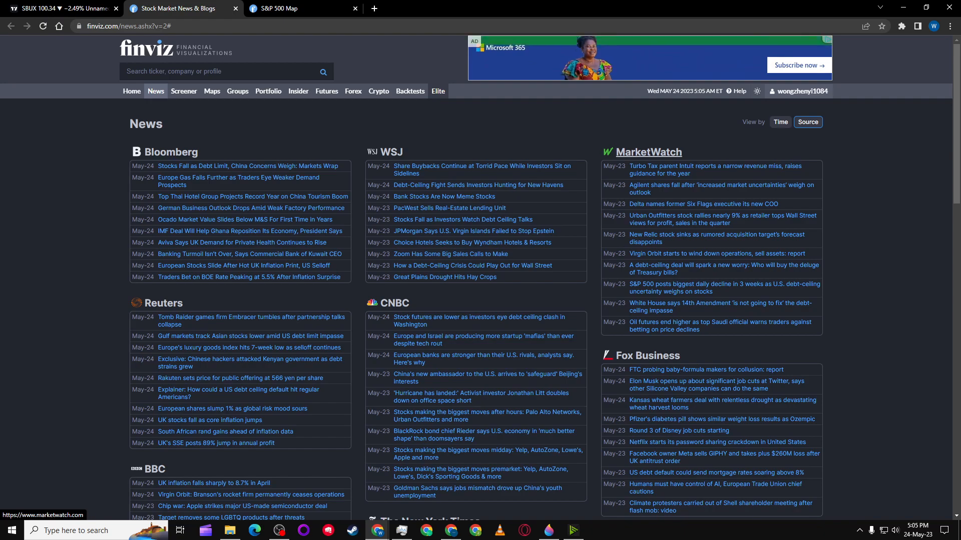
pyautogui.scroll(-3)
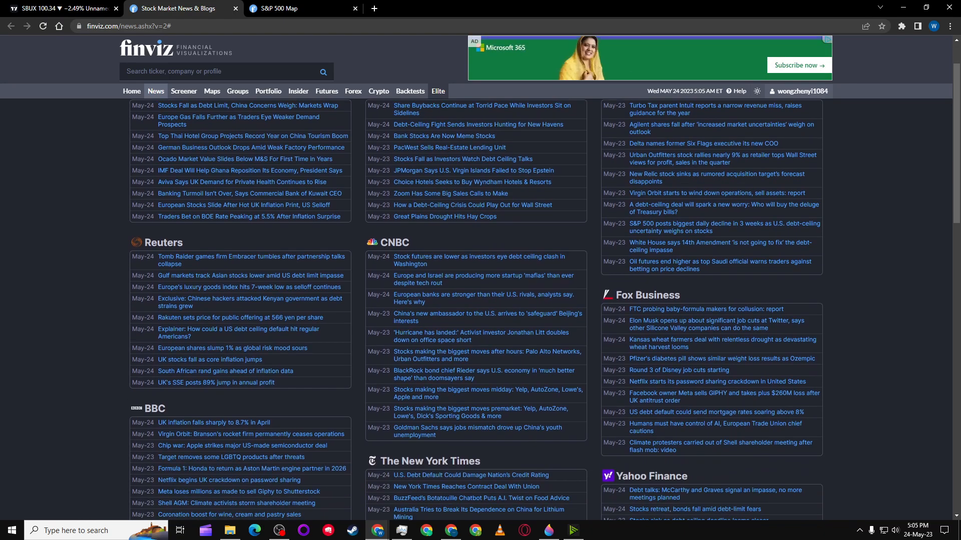
pyautogui.scroll(-3)
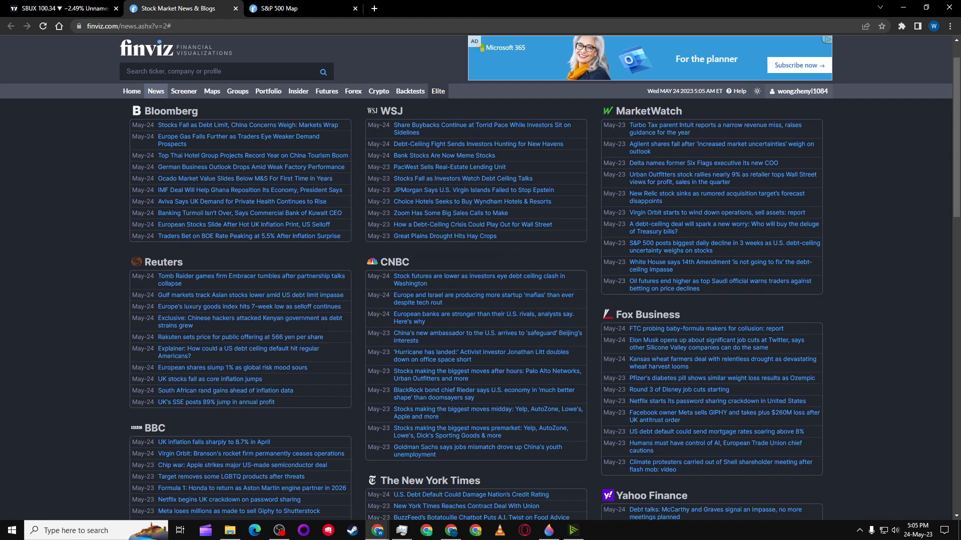
pyautogui.scroll(-3)
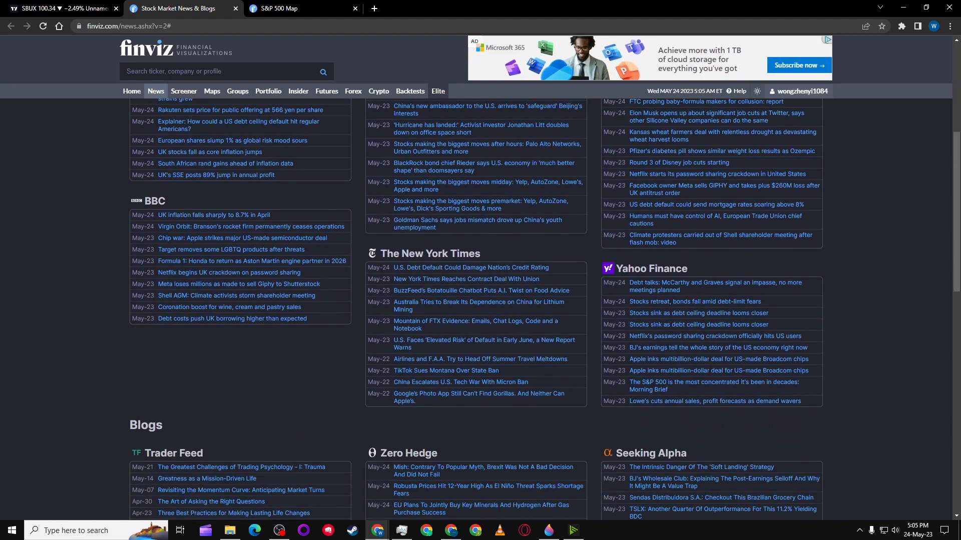
pyautogui.scroll(-3)
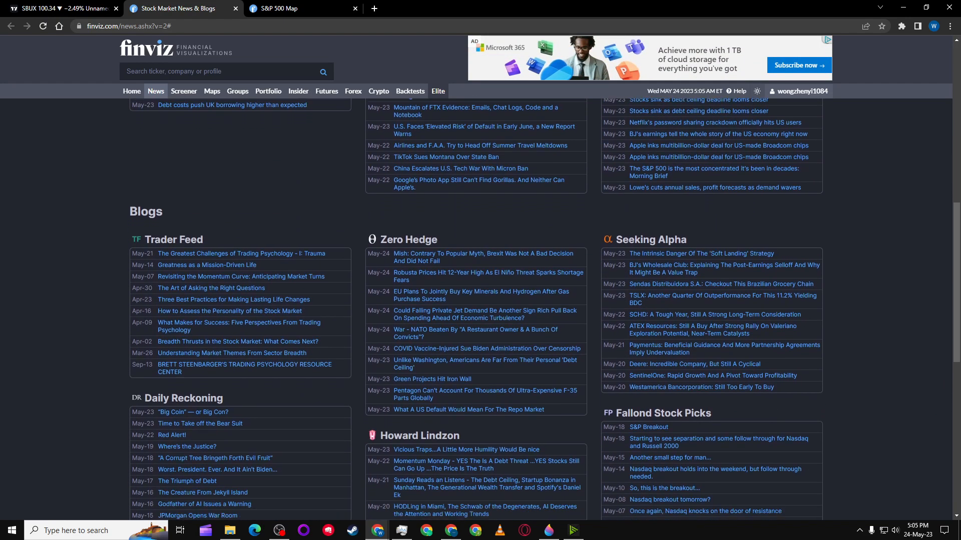
pyautogui.scroll(-3)
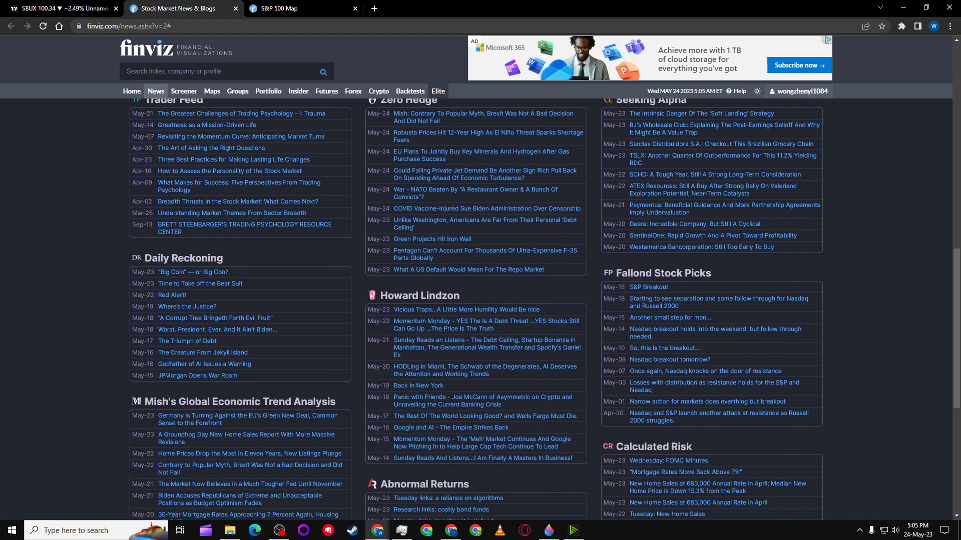
pyautogui.scroll(-3)
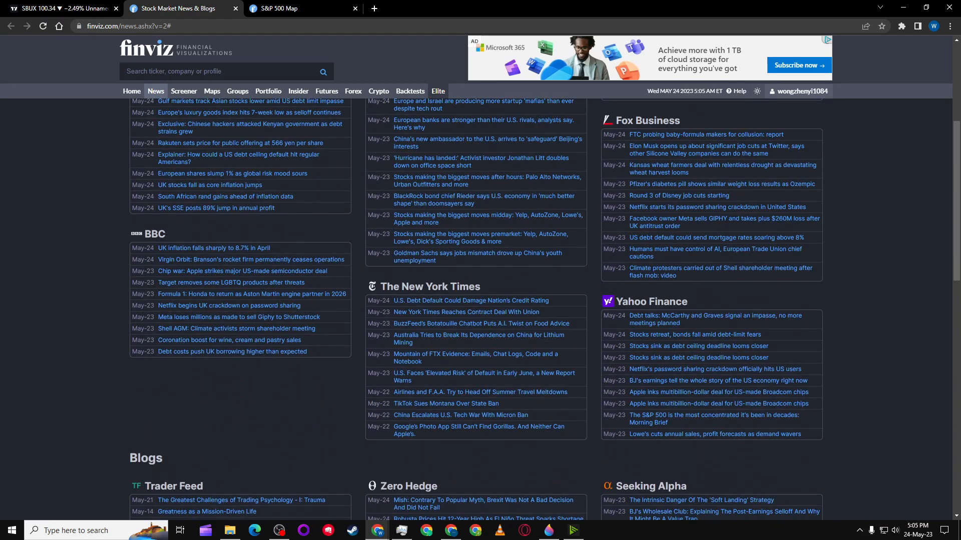
# - Load Oracle (ORCL) from the TradingView watchlist, replacing the Starbucks chart
pyautogui.click(61, 9)
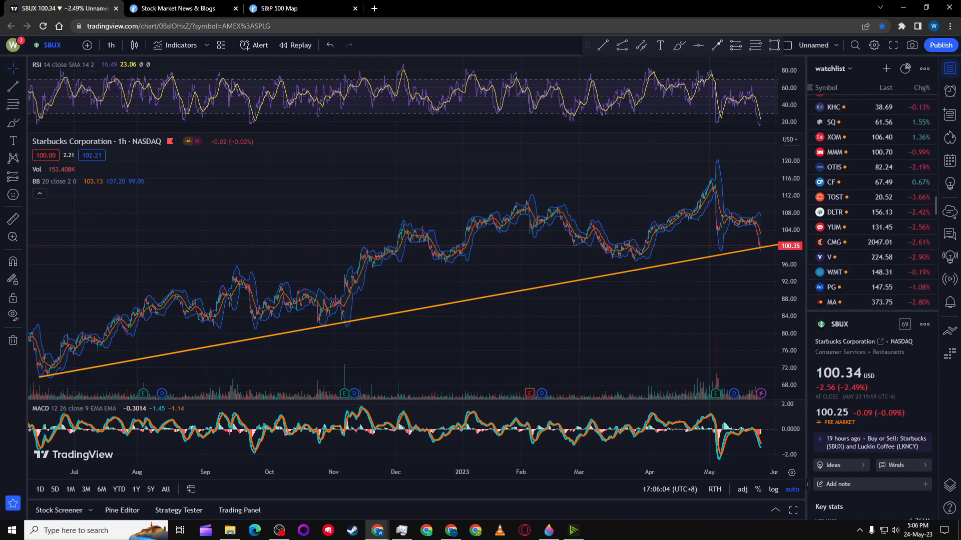
pyautogui.scroll(-3)
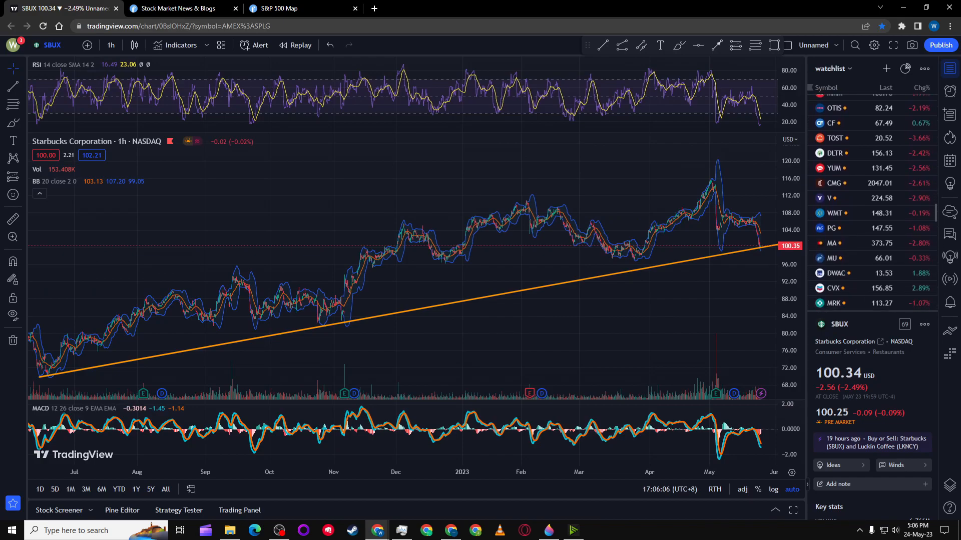
pyautogui.scroll(-3)
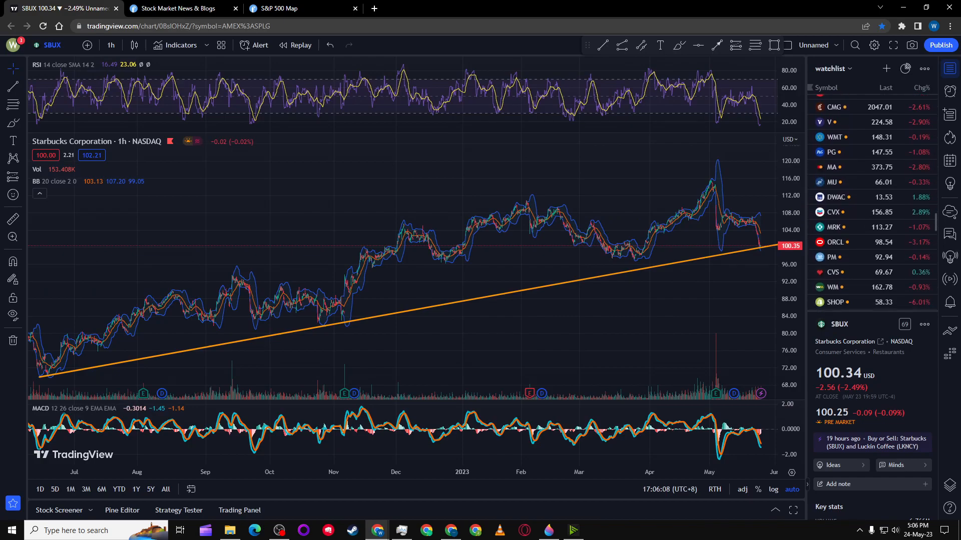
pyautogui.scroll(-3)
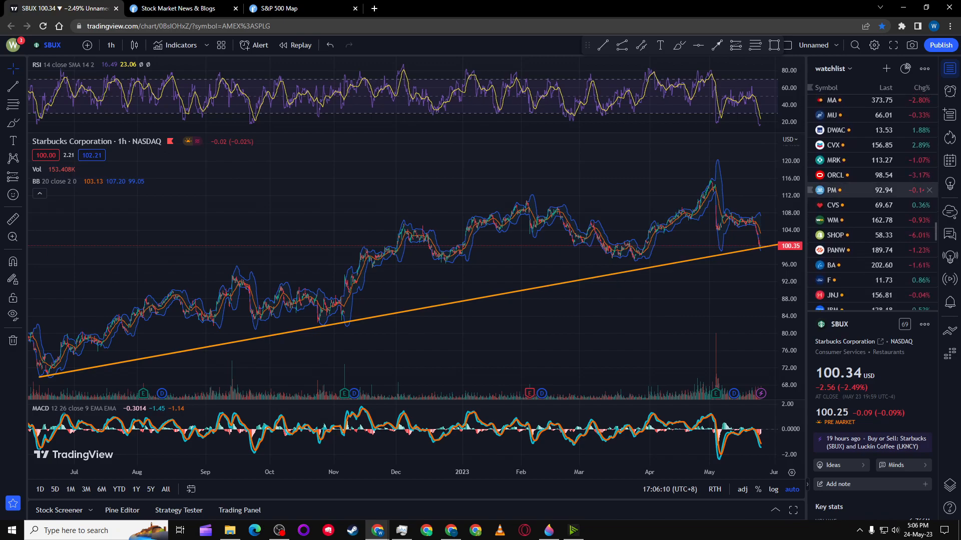
pyautogui.click(836, 174)
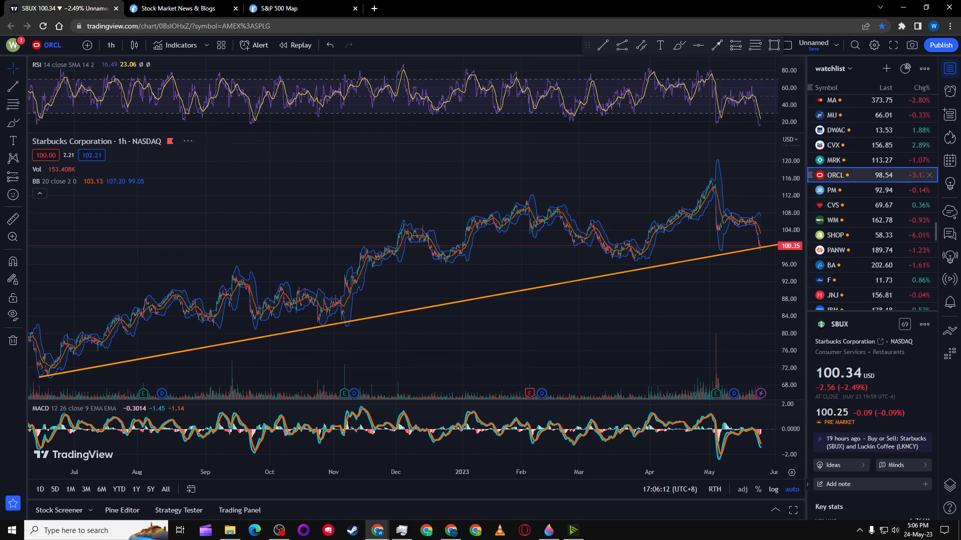
pyautogui.click(834, 175)
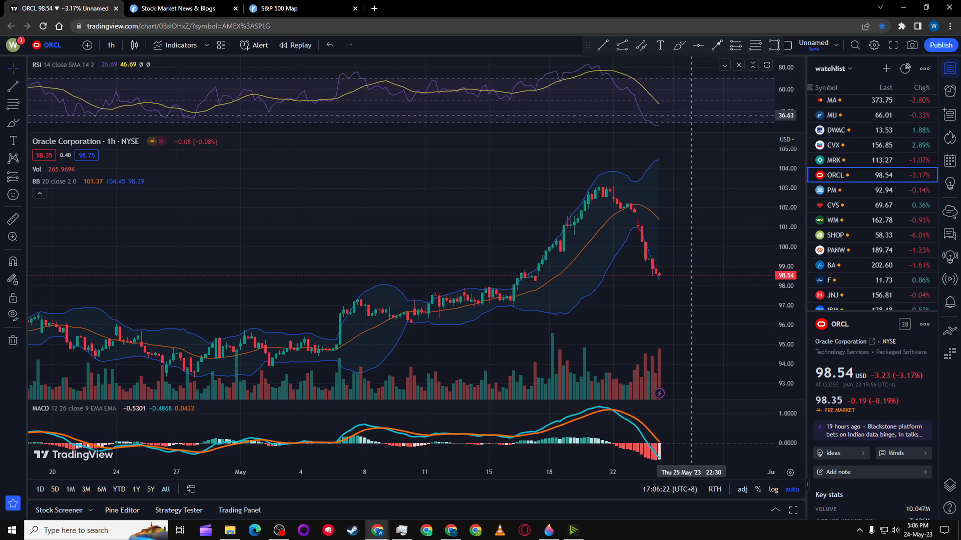
# - Return to the Finviz S&P 500 year-to-date heat map
pyautogui.click(302, 8)
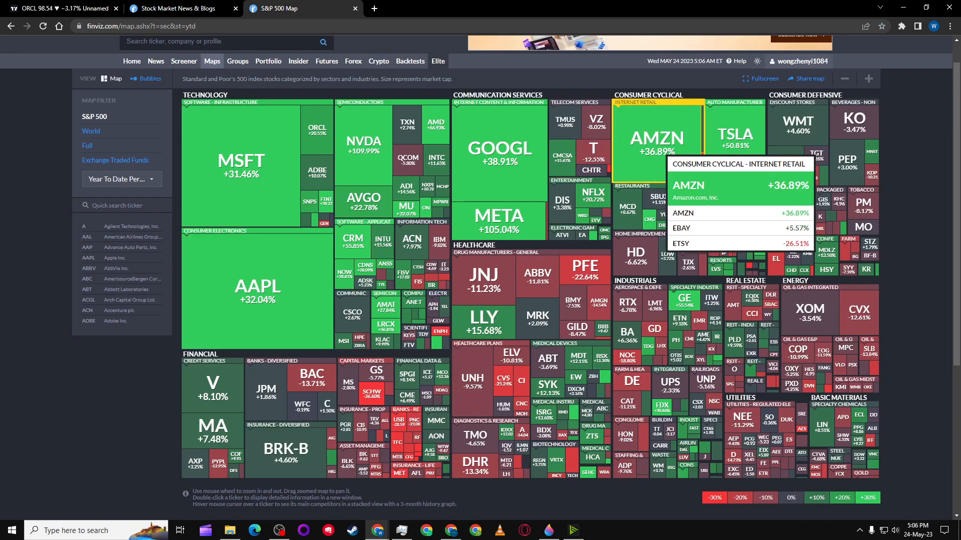